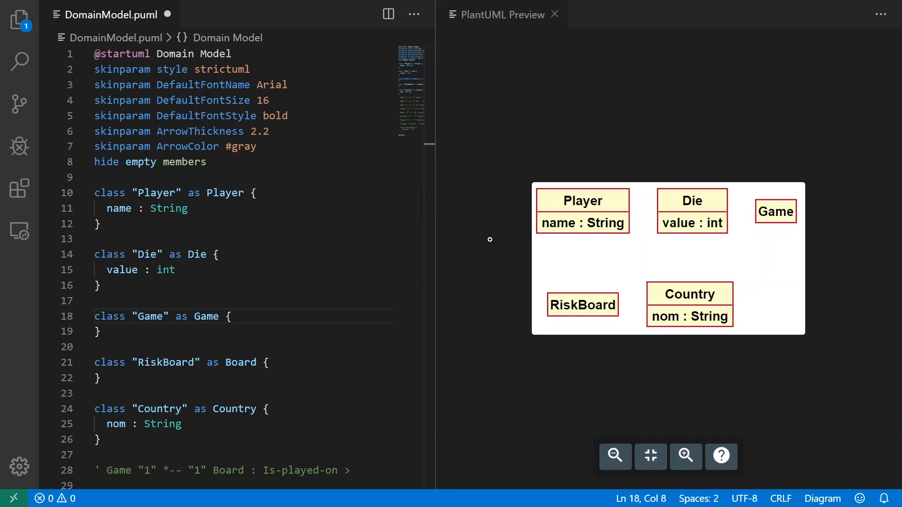
mouse_move(478, 129)
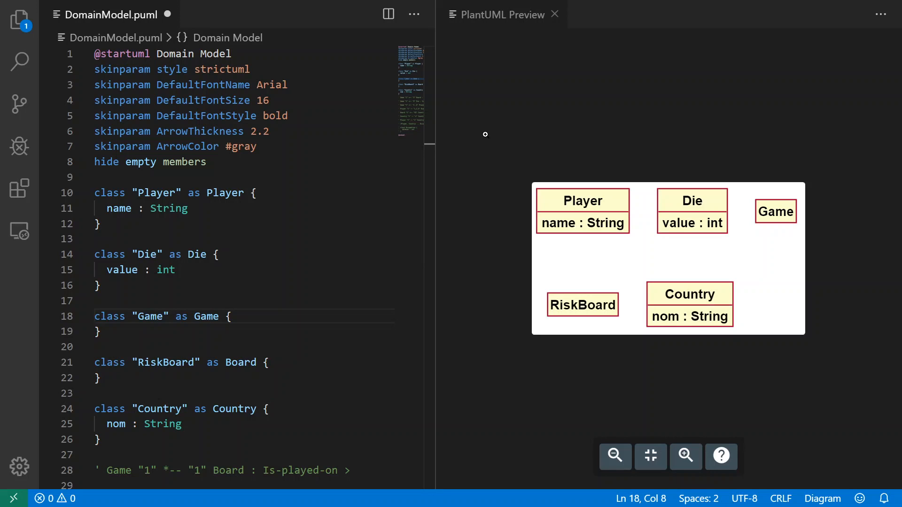
mouse_move(627, 280)
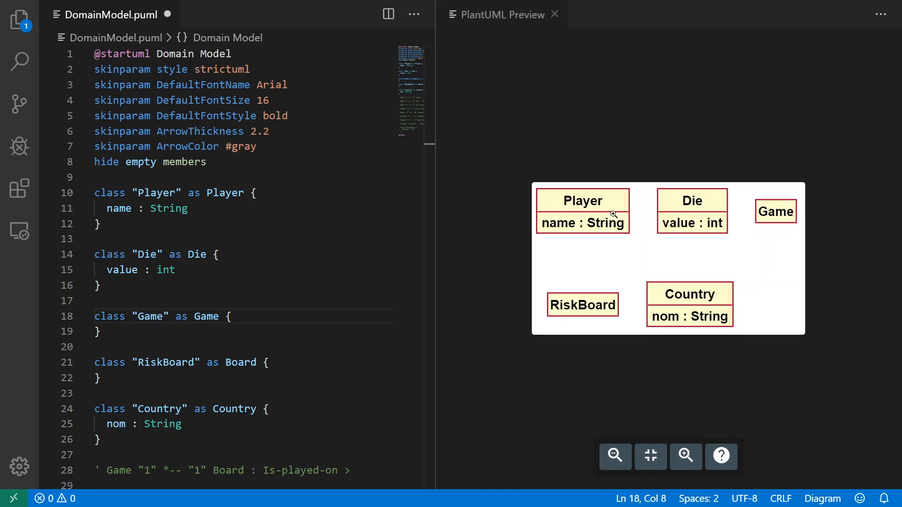
mouse_move(710, 208)
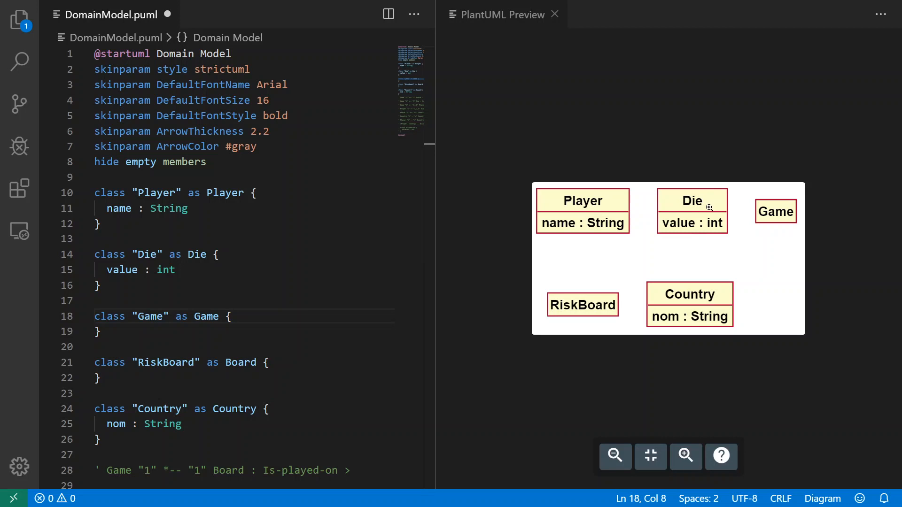
mouse_move(720, 312)
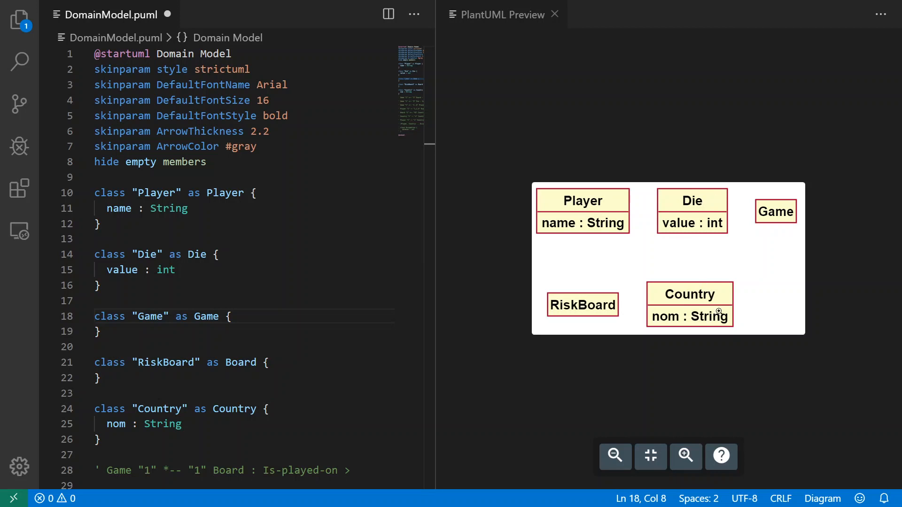
mouse_move(679, 322)
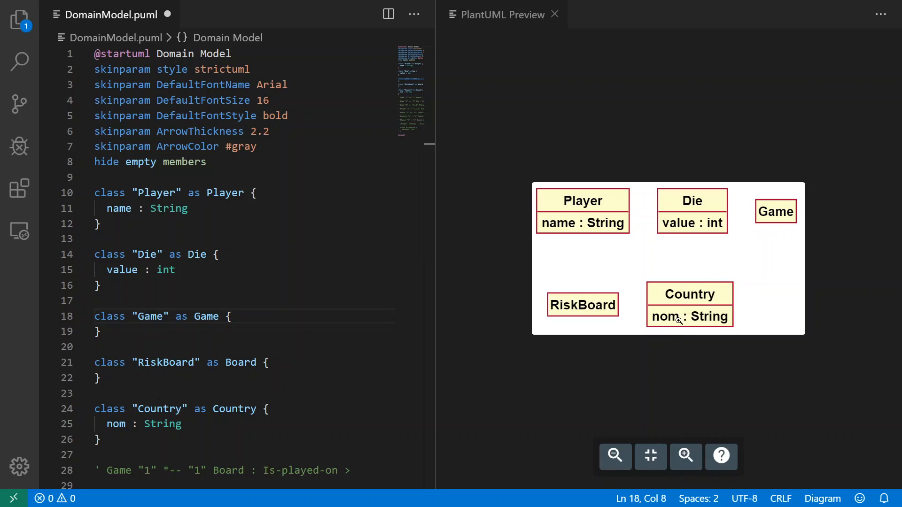
mouse_move(532, 304)
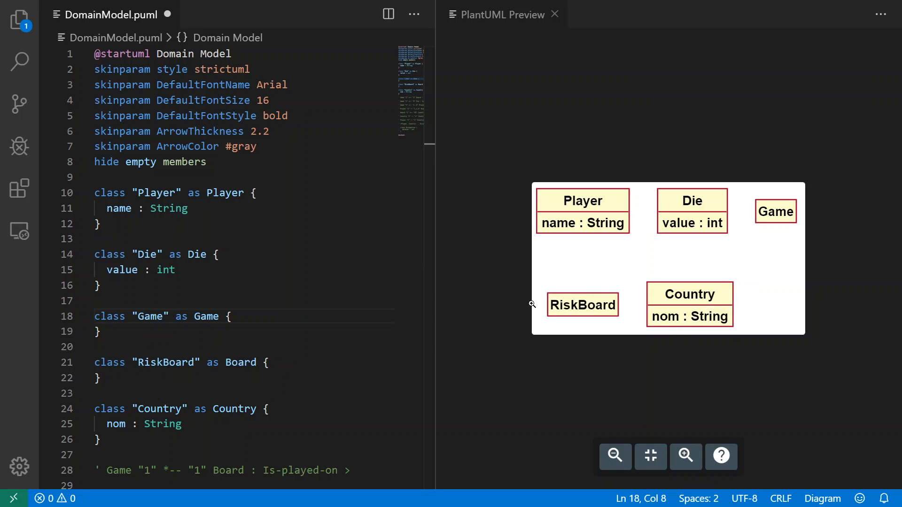
mouse_move(605, 217)
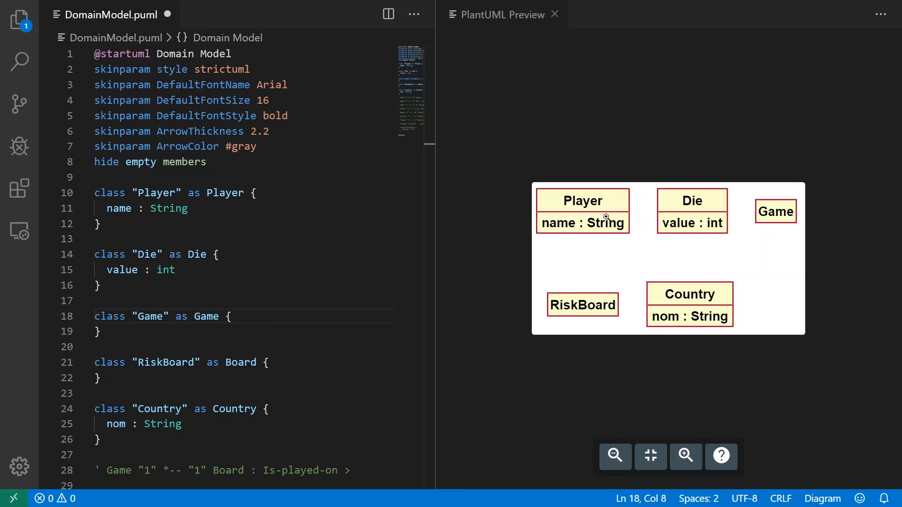
mouse_move(696, 301)
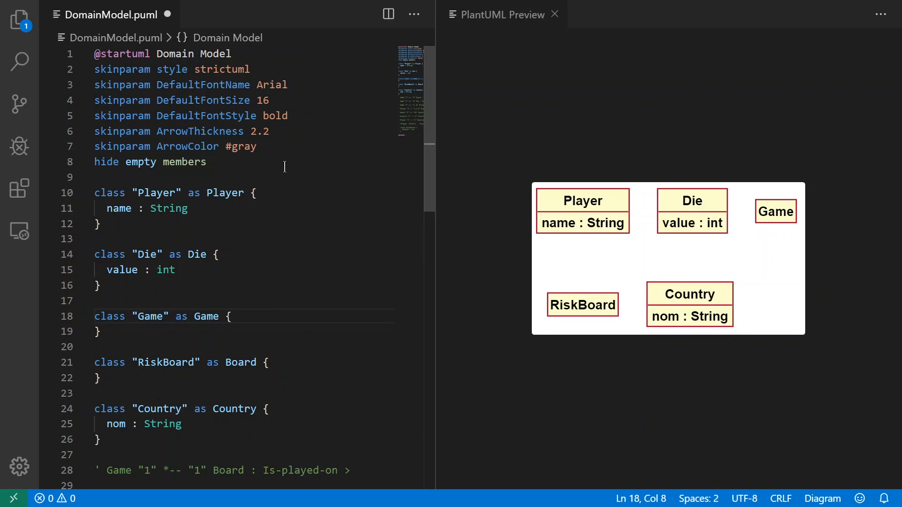
mouse_move(274, 174)
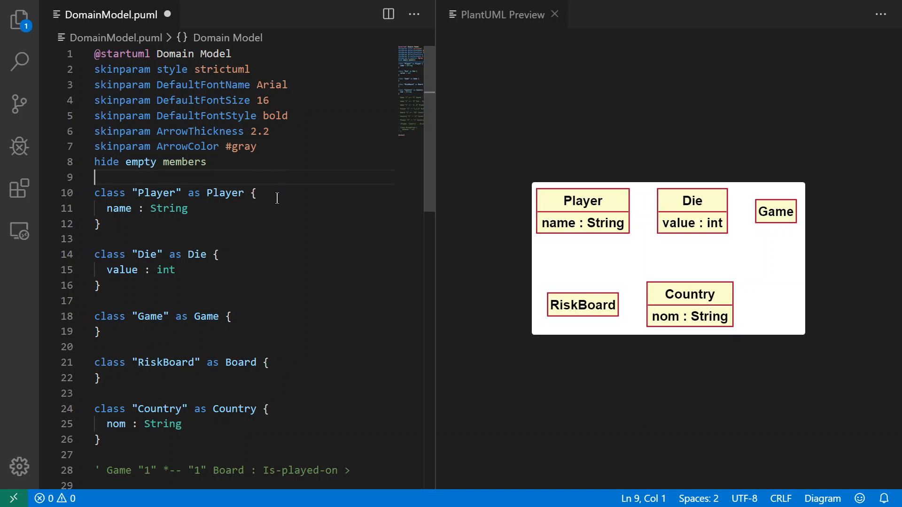
mouse_move(196, 207)
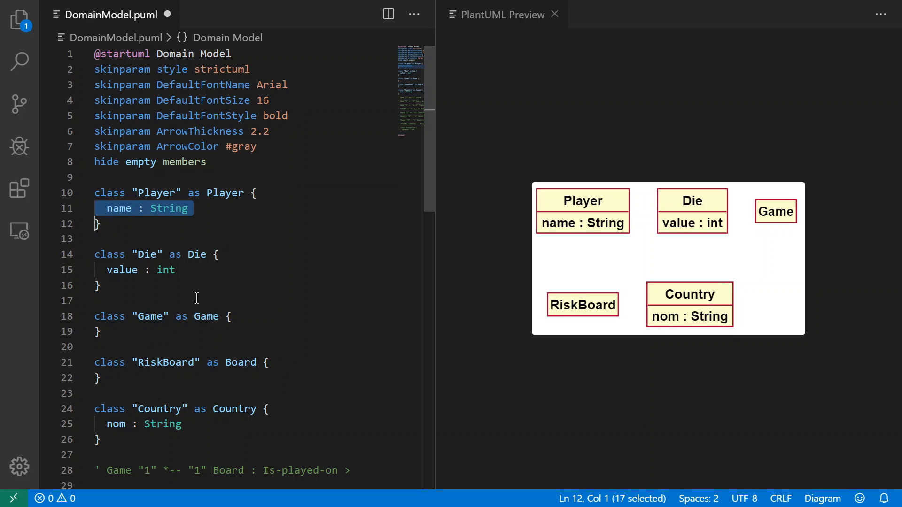
Insert Risk before Game on line 18 so the class label reads "RiskGame".
click(177, 271)
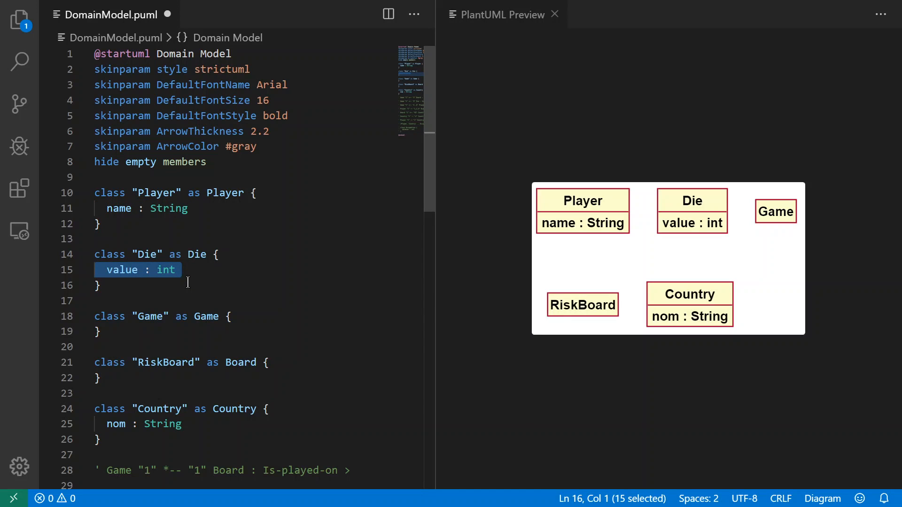
mouse_move(232, 302)
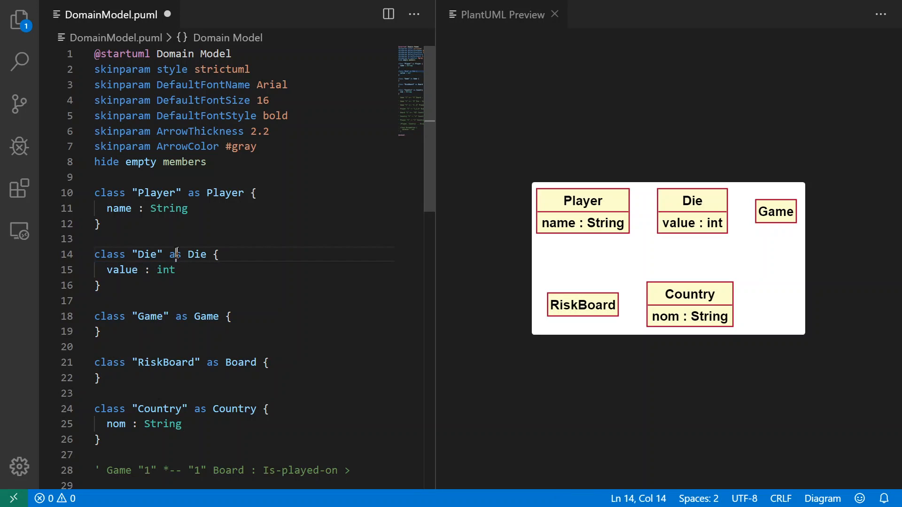
double_click(175, 254)
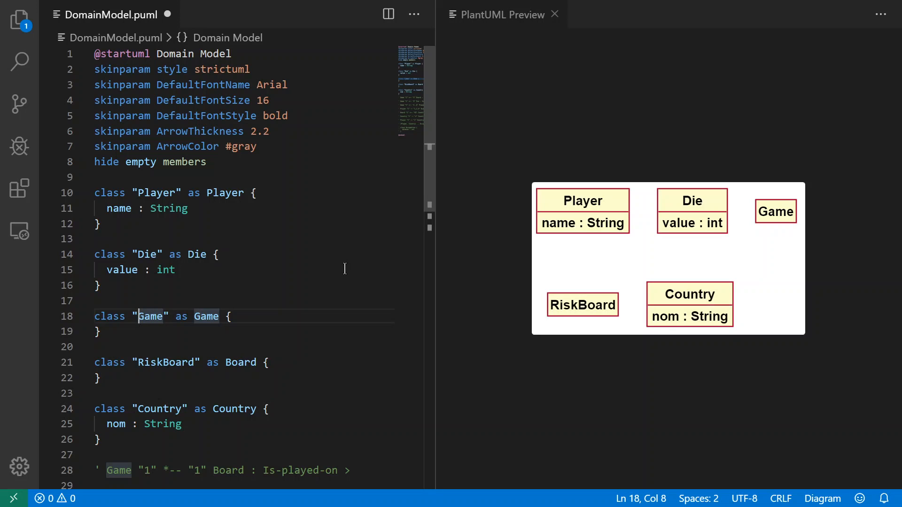
text(R)
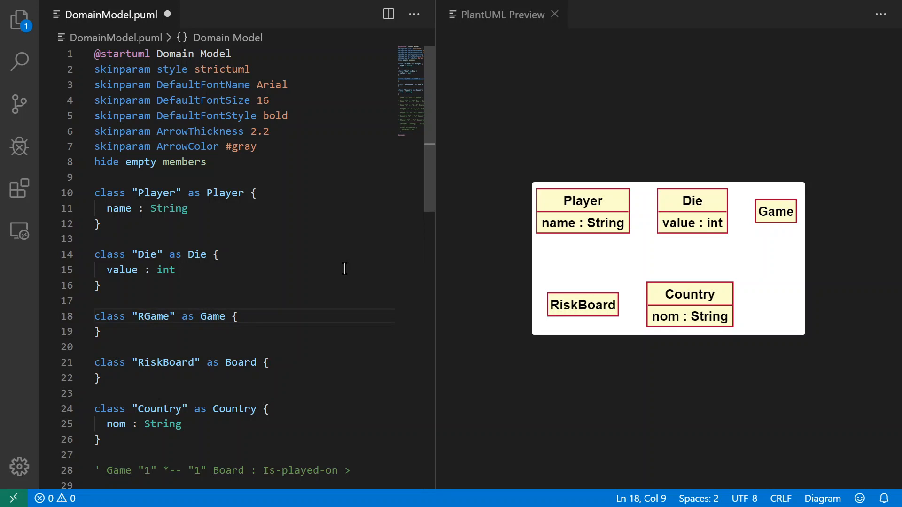
text(isk)
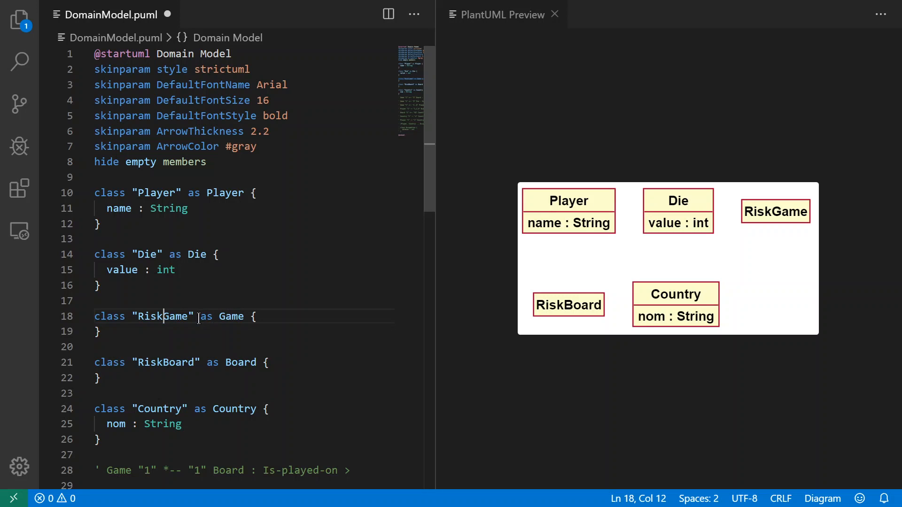
mouse_move(220, 317)
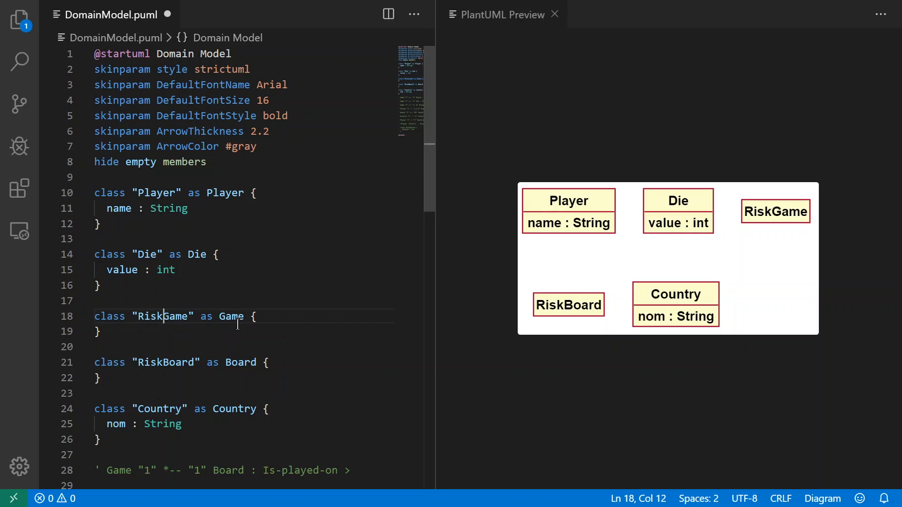
mouse_move(286, 282)
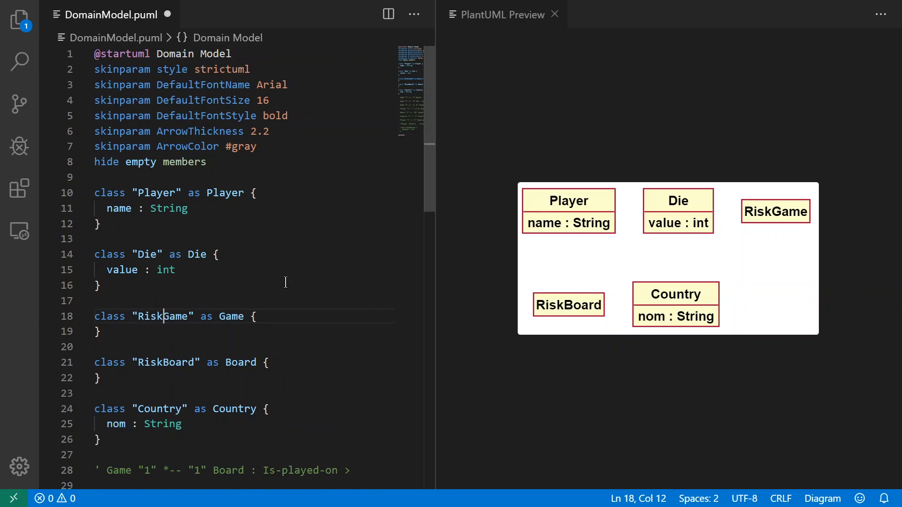
scroll(down, 3)
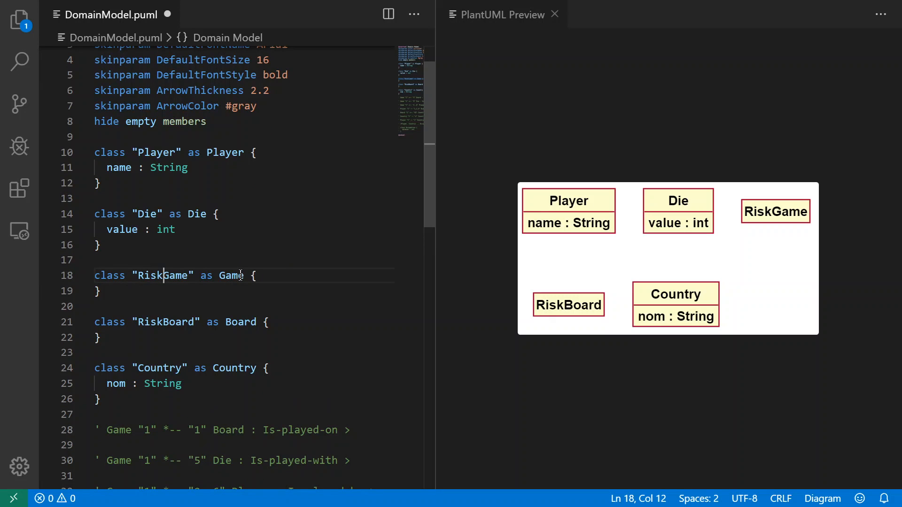
scroll(down, 3)
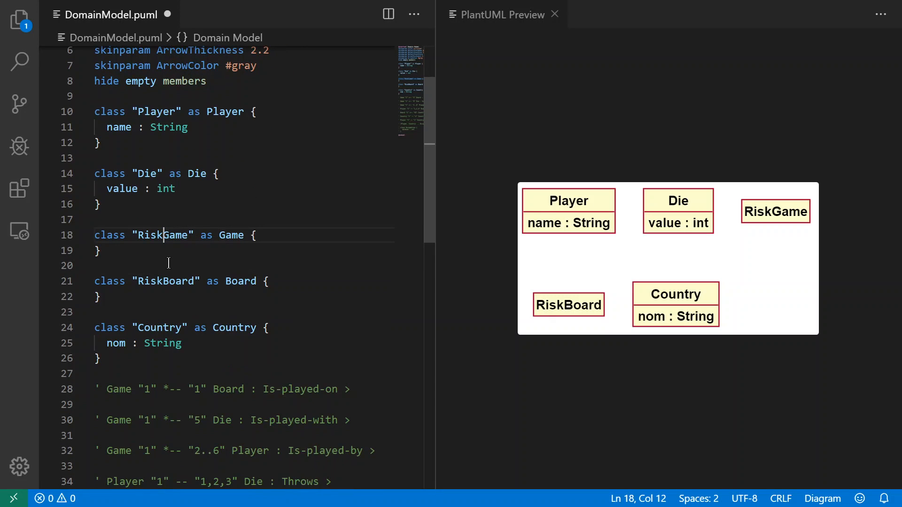
mouse_move(231, 235)
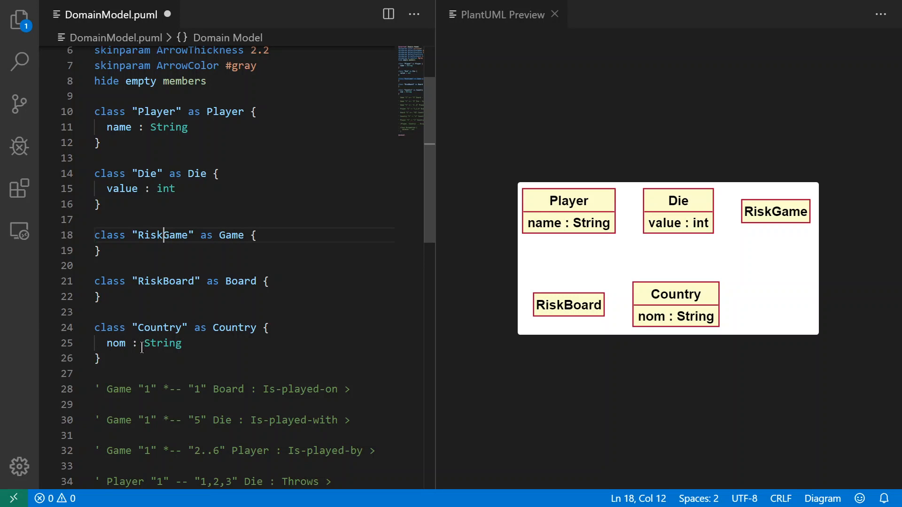
mouse_move(250, 349)
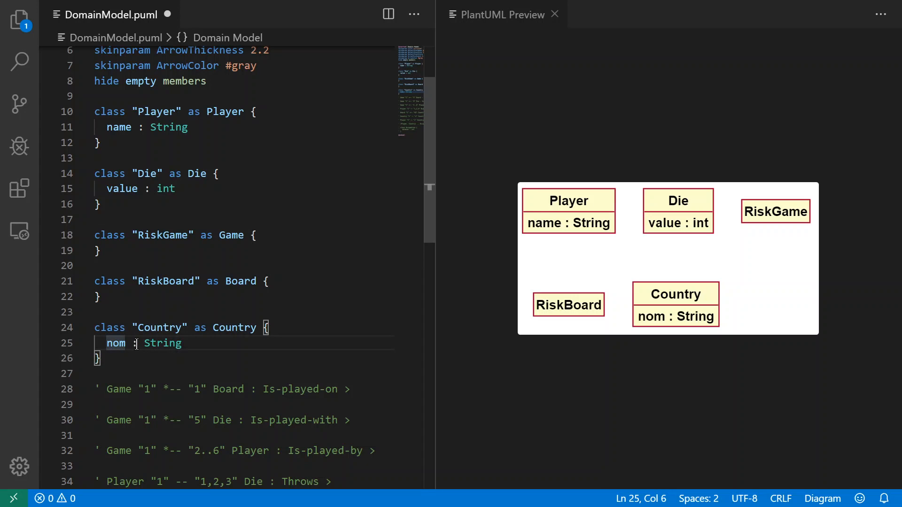
Replace the Country attribute nom with name, giving name : String in the preview.
text(name)
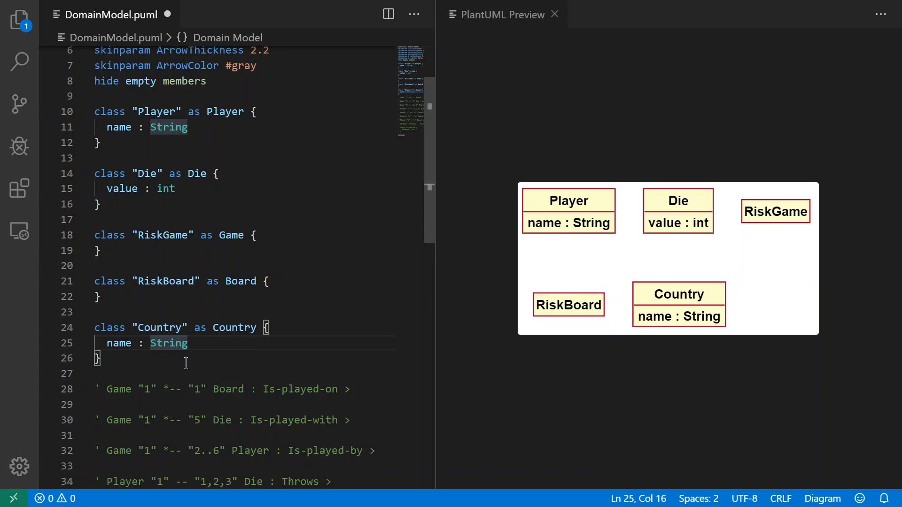
click(96, 374)
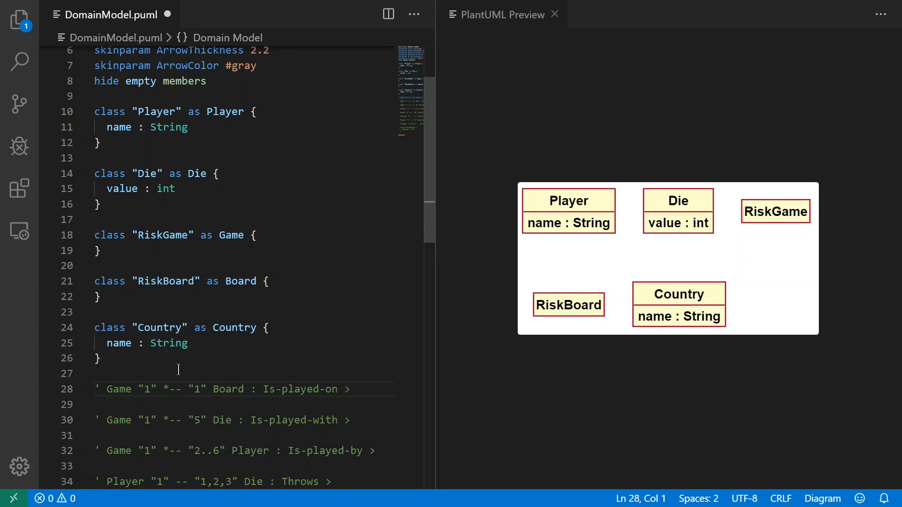
scroll(down, 3)
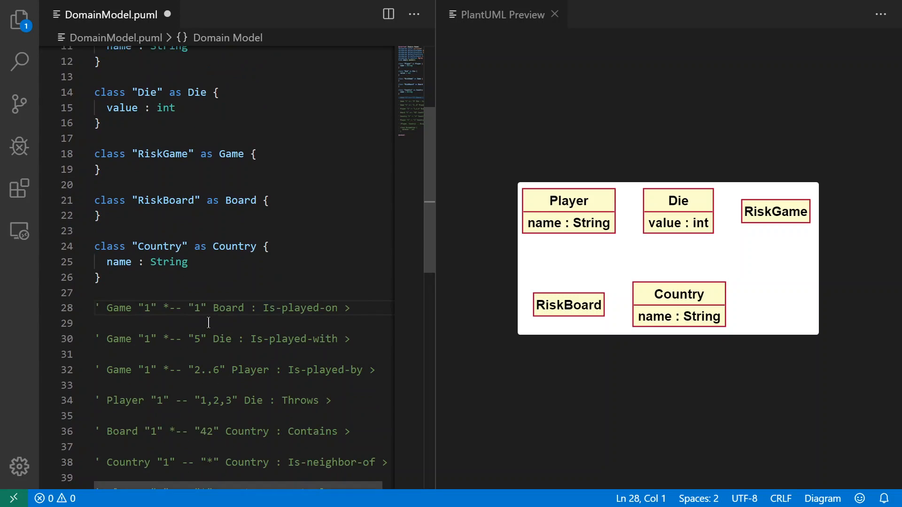
scroll(down, 3)
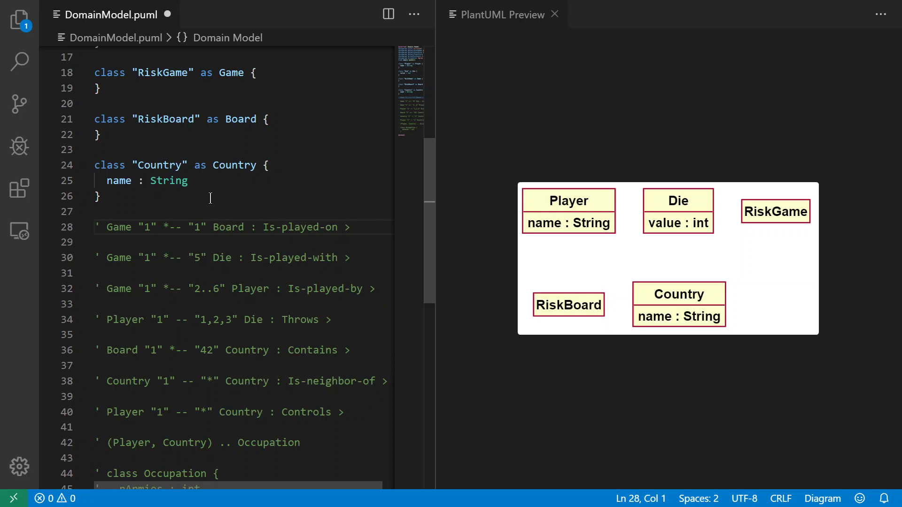
mouse_move(209, 223)
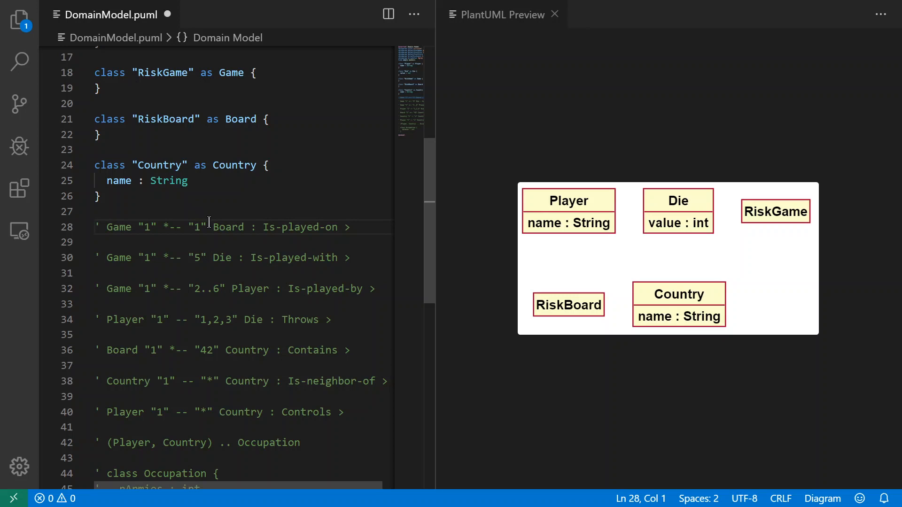
mouse_move(226, 210)
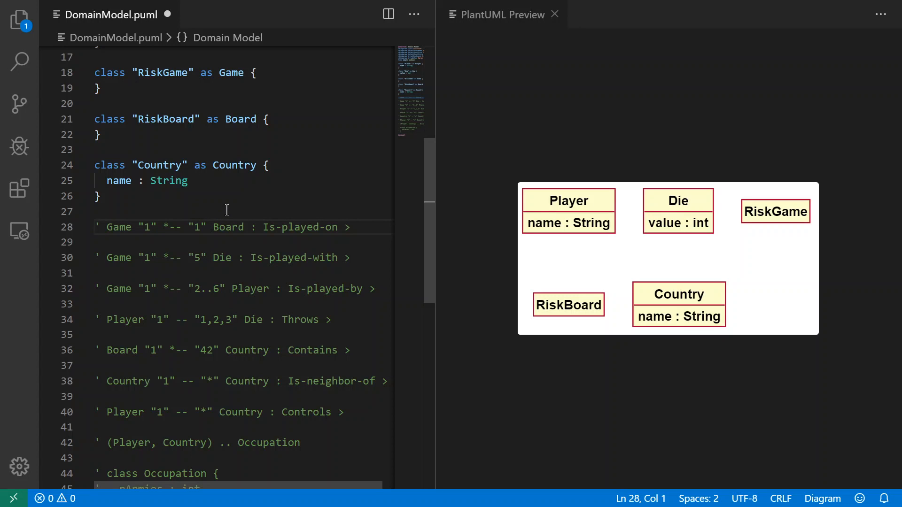
mouse_move(192, 233)
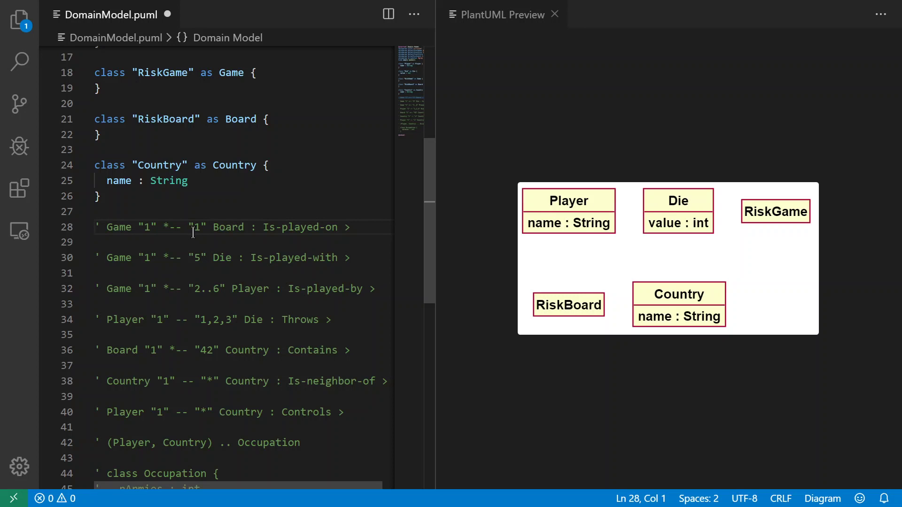
scroll(down, 3)
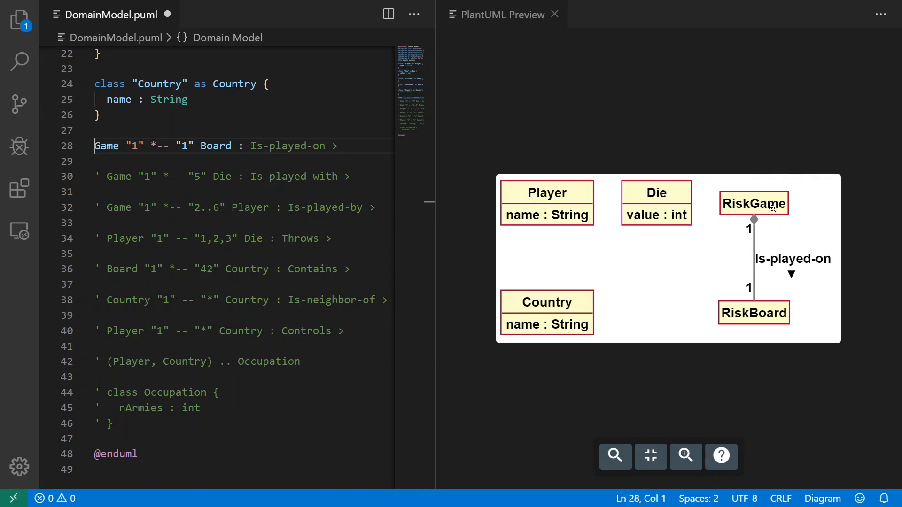
mouse_move(760, 314)
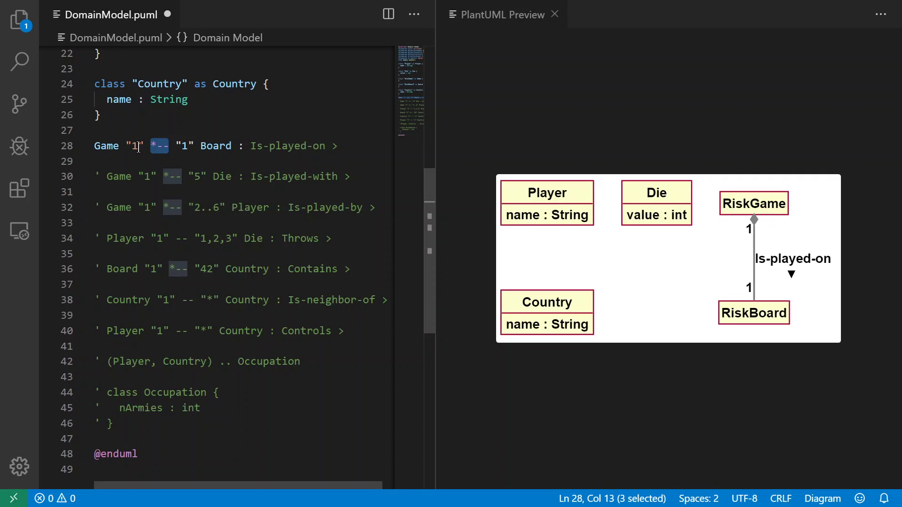
mouse_move(174, 150)
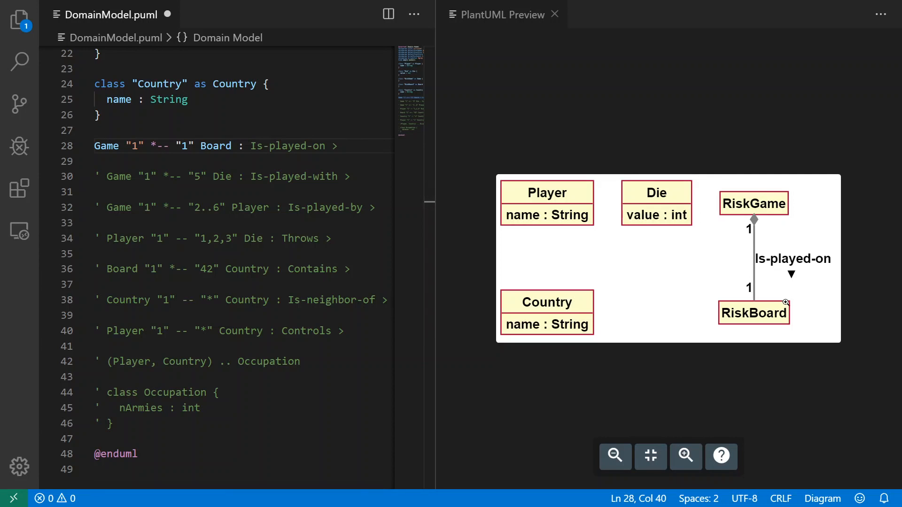
mouse_move(773, 209)
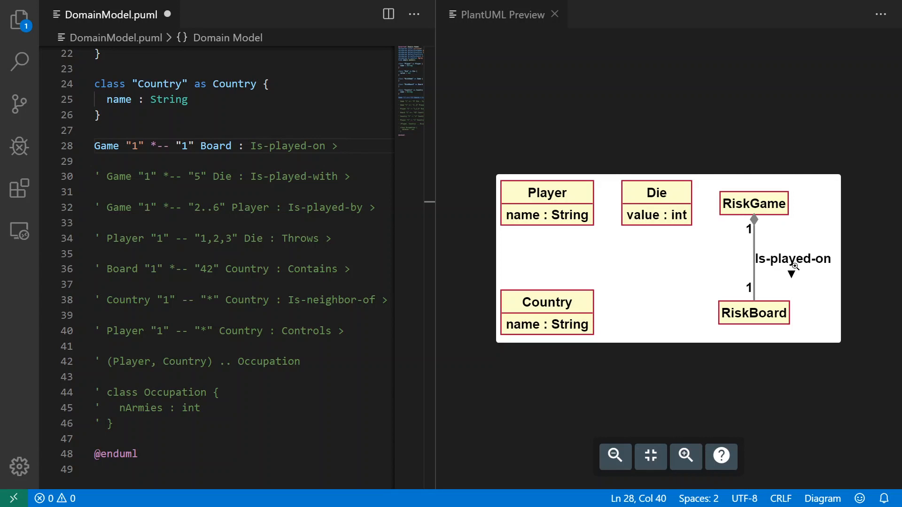
mouse_move(460, 220)
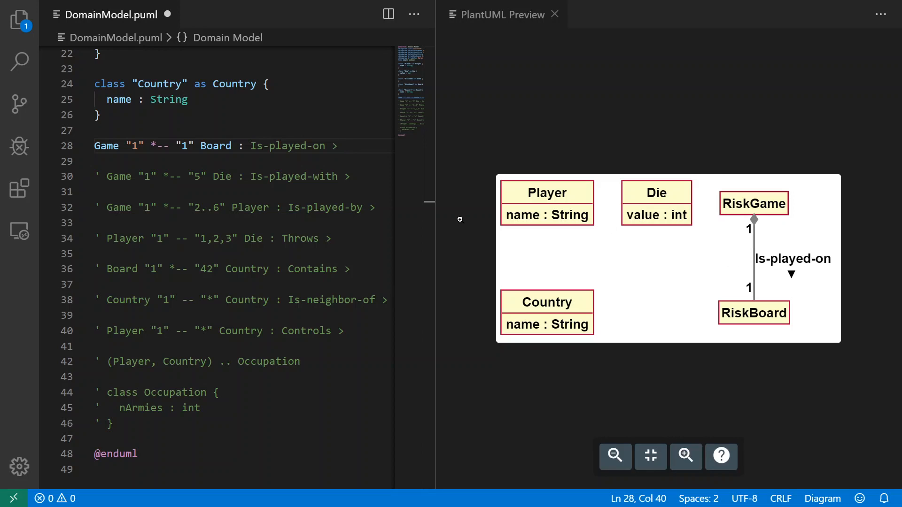
Position the caret on the Game–Board association line to edit its arrow.
click(267, 132)
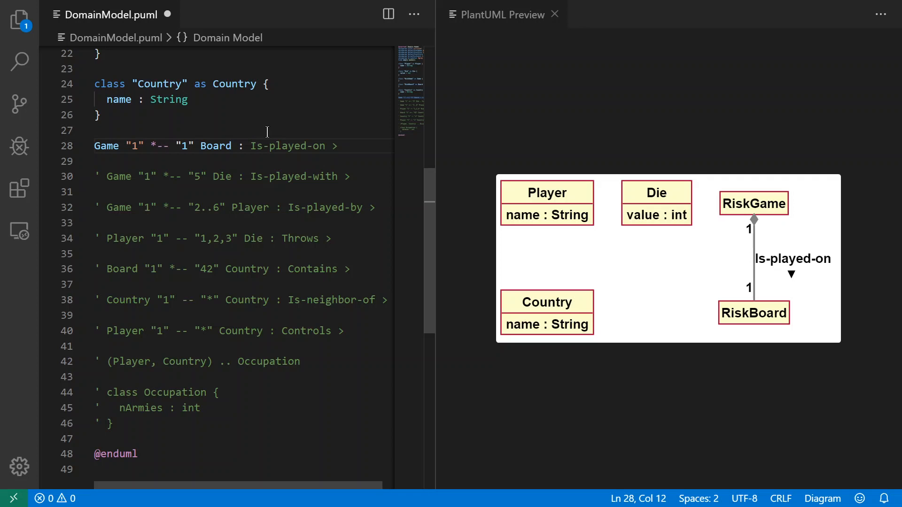
key(Backspace)
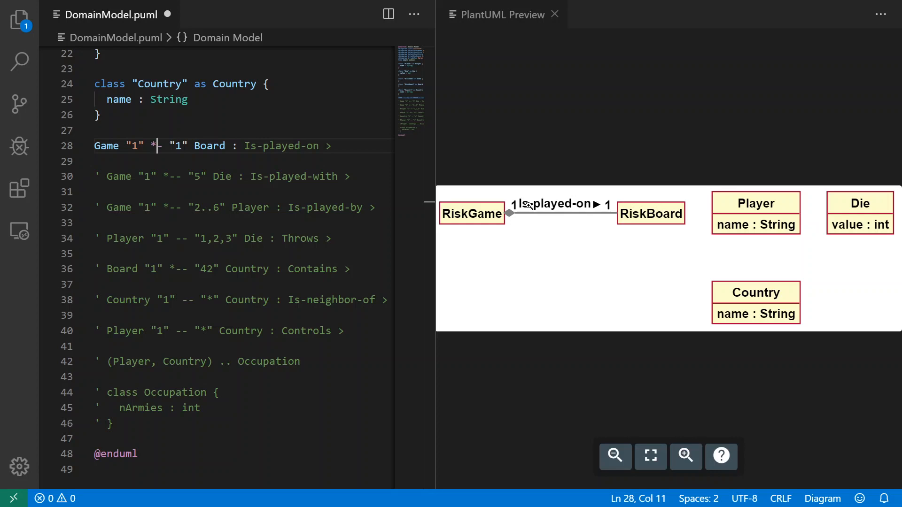
mouse_move(466, 220)
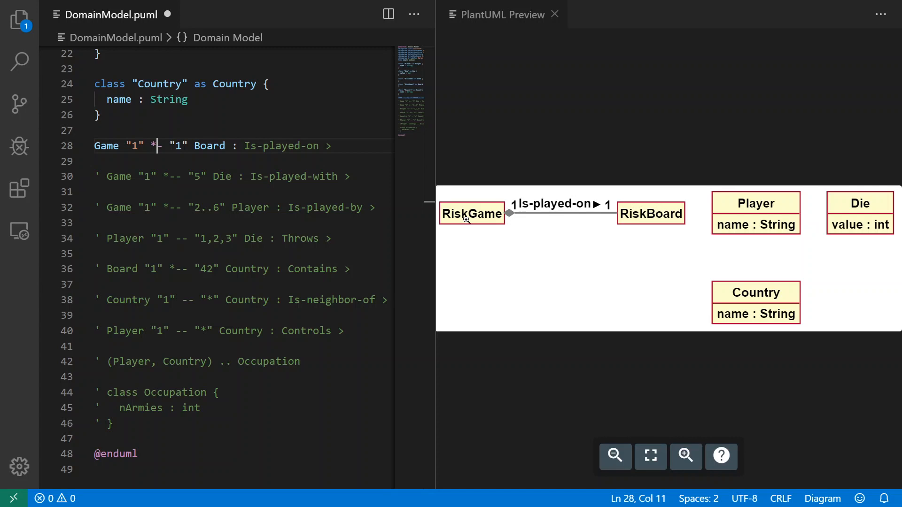
mouse_move(600, 226)
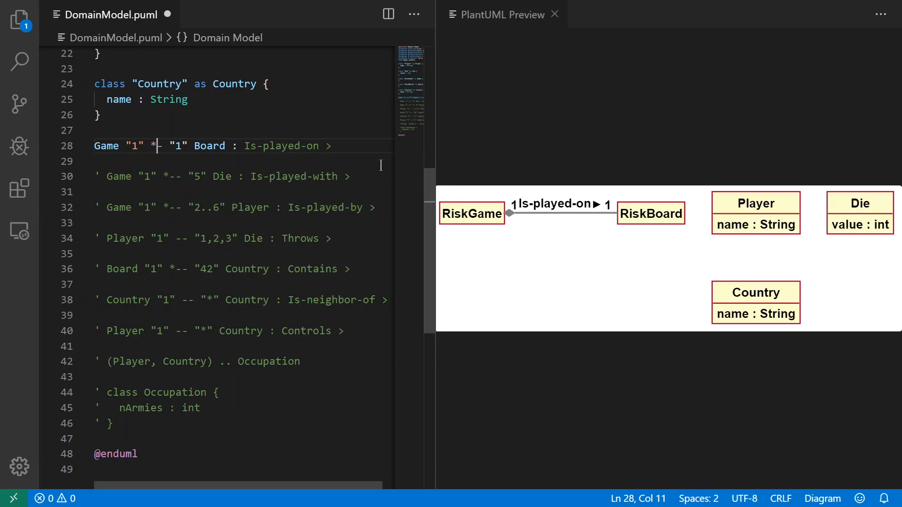
text(-)
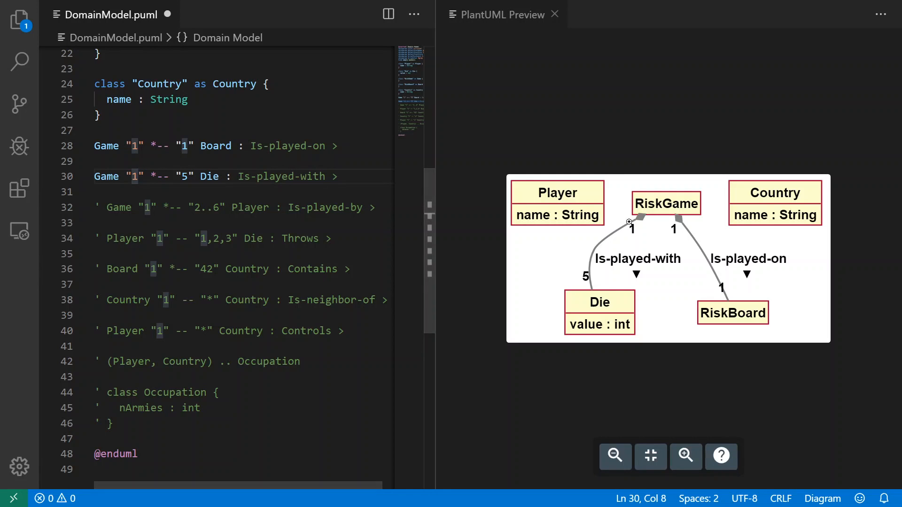
mouse_move(639, 229)
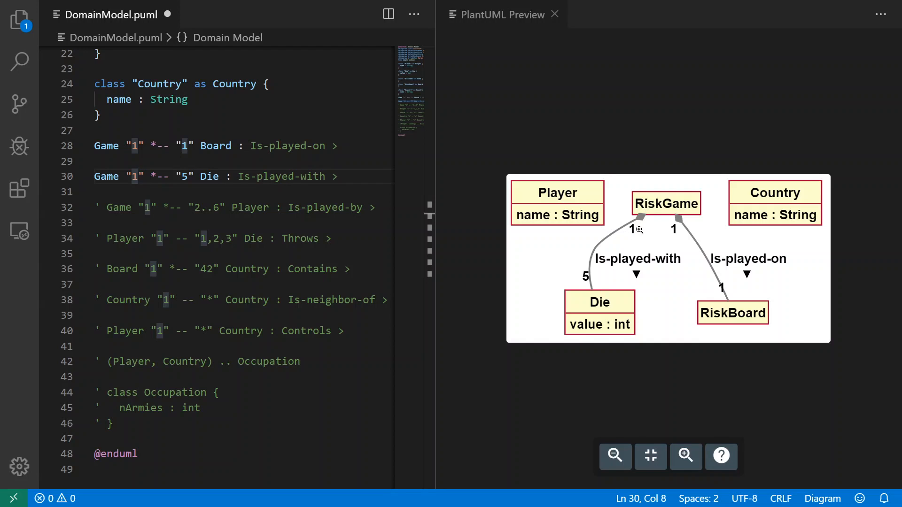
mouse_move(644, 239)
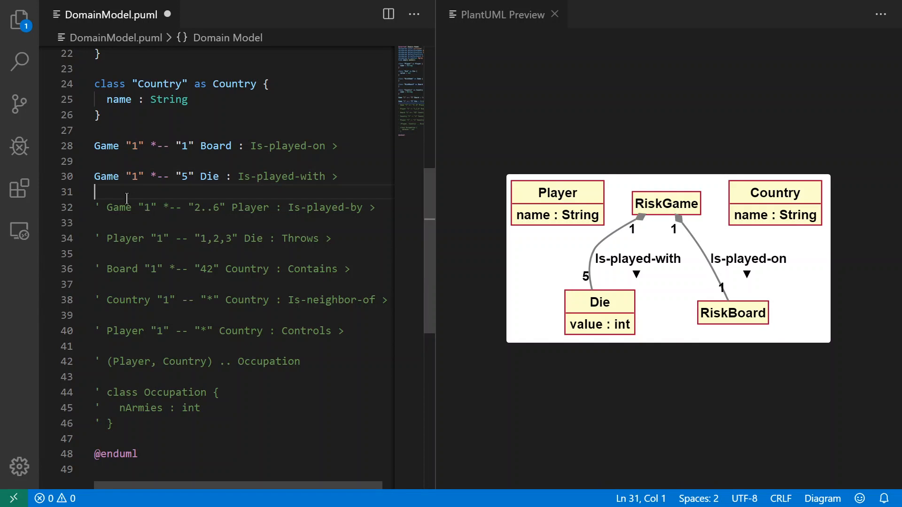
Move the caret to the commented Game–Player association line, ready to uncomment it.
click(127, 208)
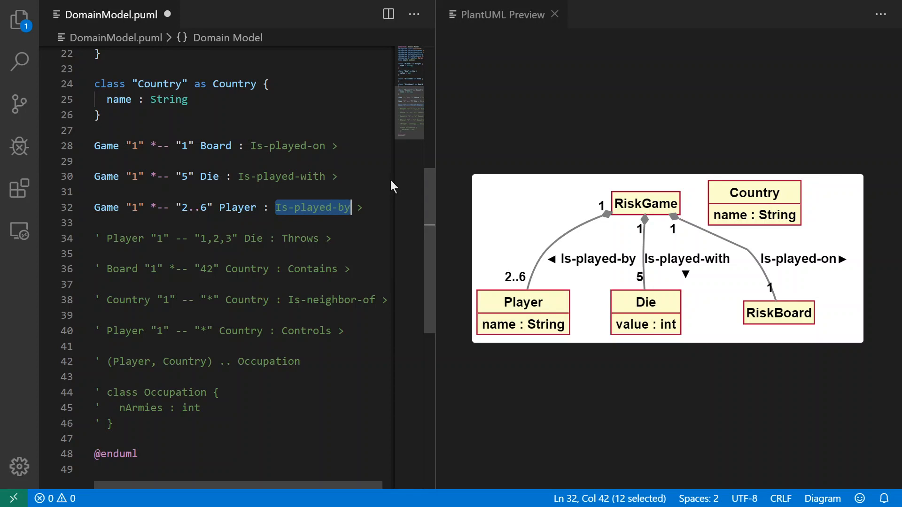
Replace the Is-played-by label with Plays on the Game–Player association.
text(Pl)
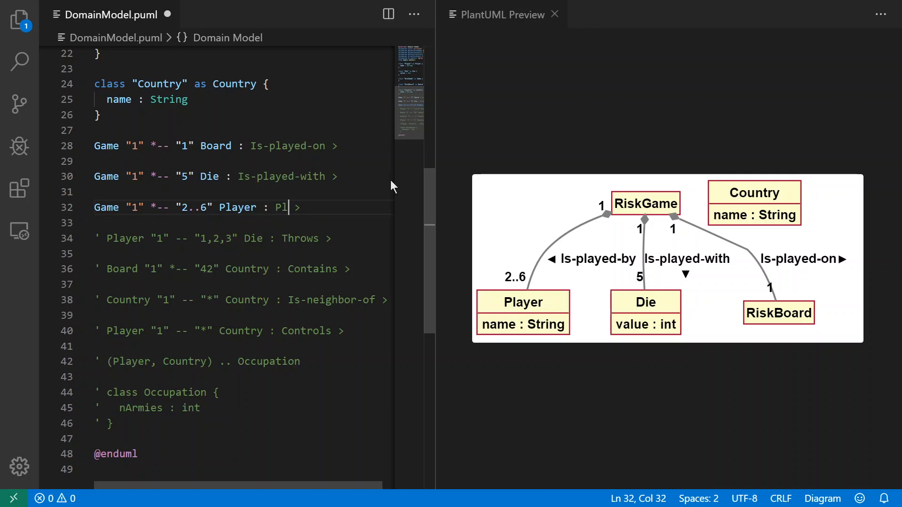
text(ays)
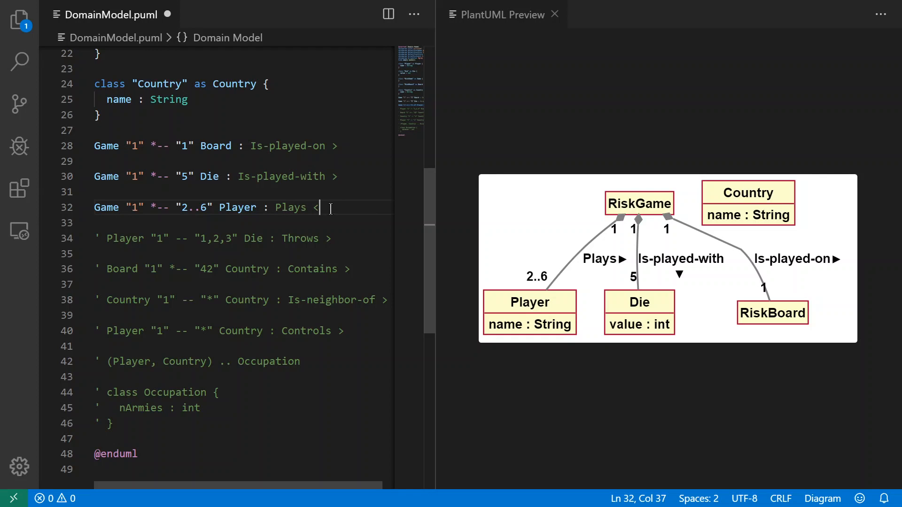
mouse_move(289, 208)
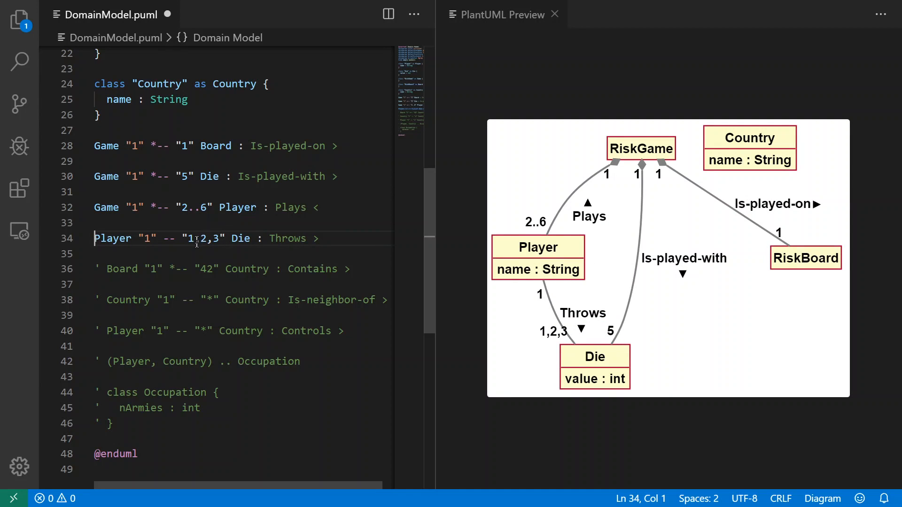
mouse_move(161, 239)
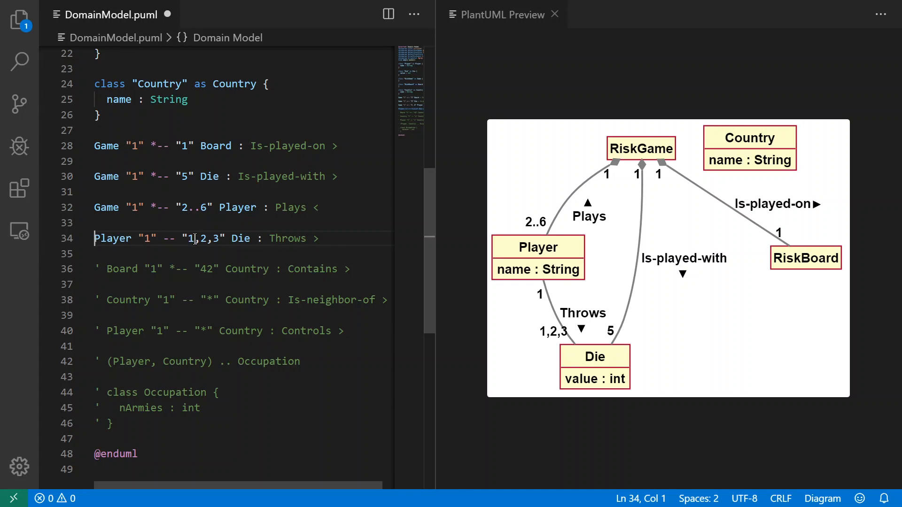
mouse_move(278, 239)
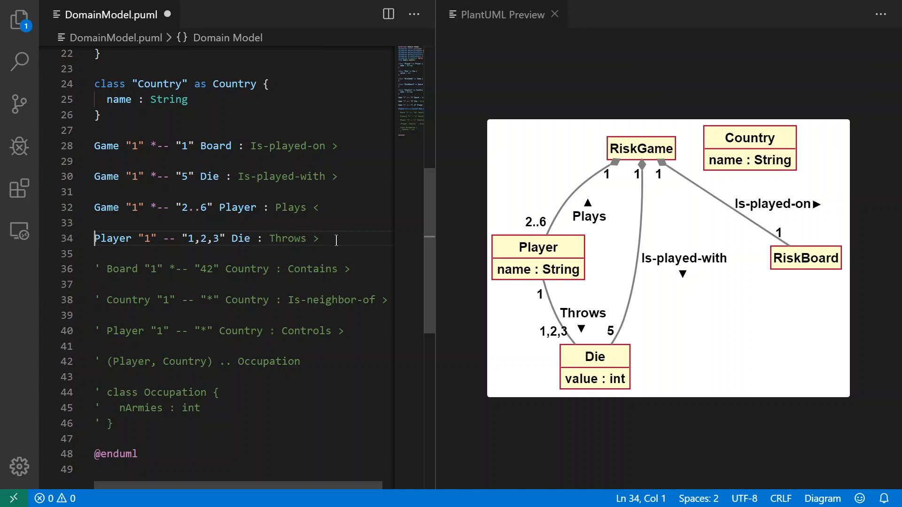
mouse_move(658, 178)
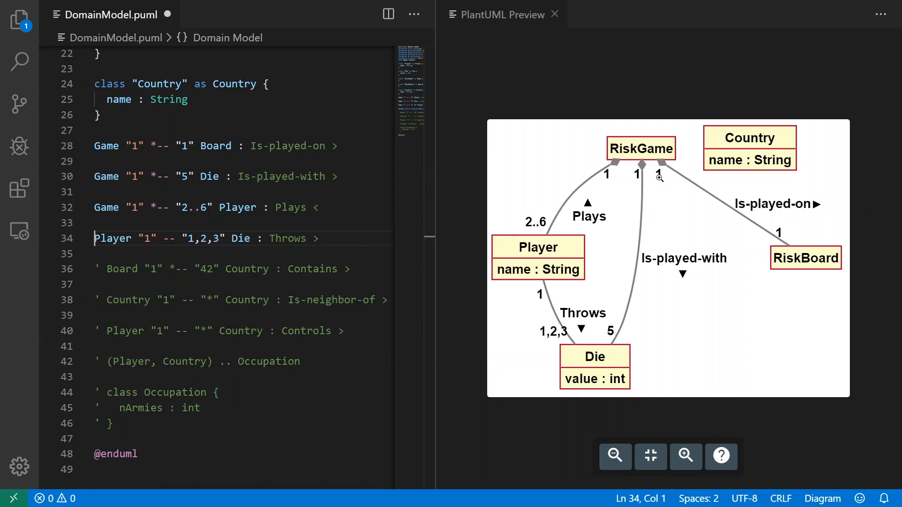
mouse_move(535, 306)
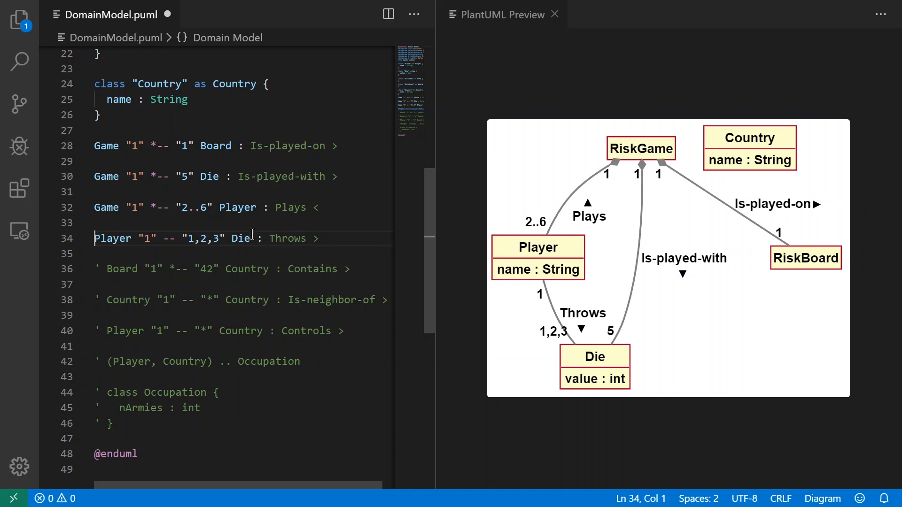
mouse_move(374, 229)
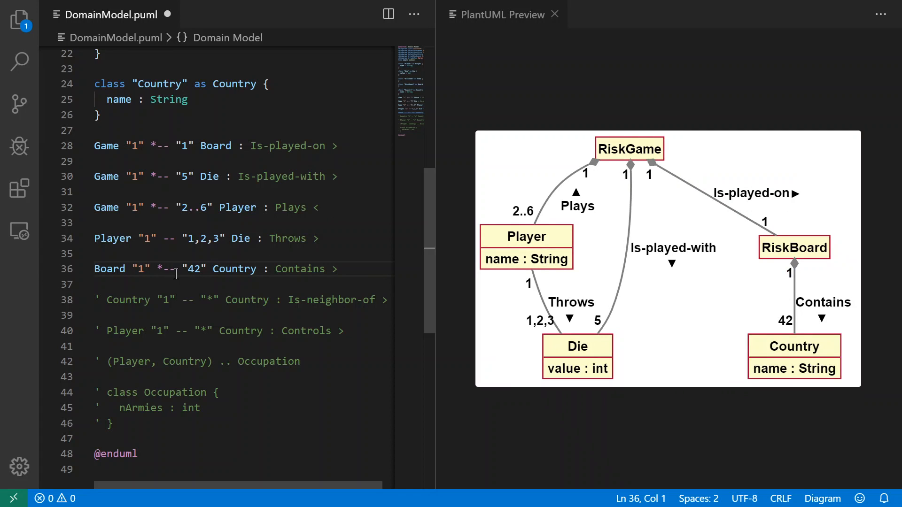
mouse_move(294, 270)
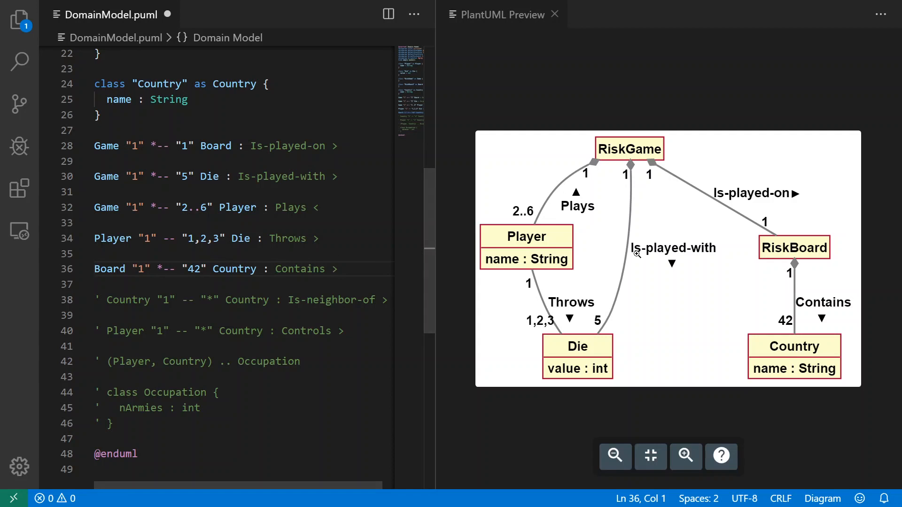
mouse_move(811, 240)
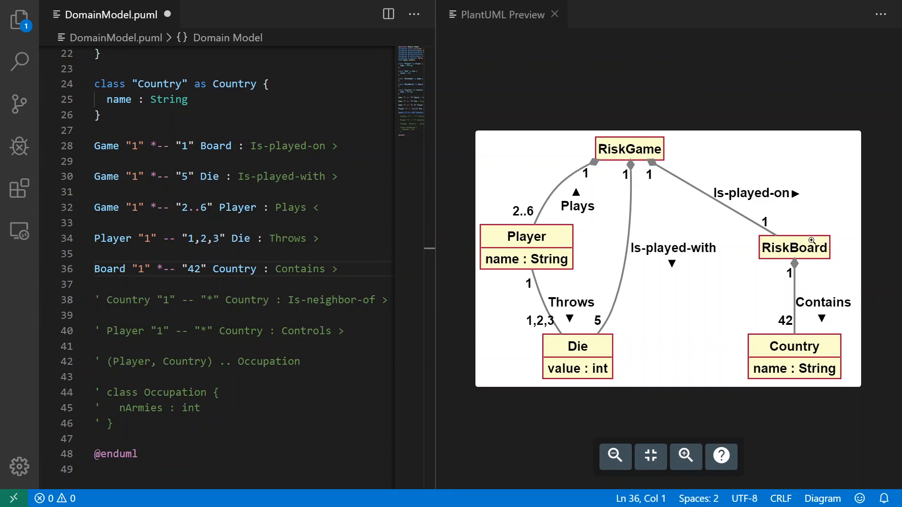
mouse_move(804, 346)
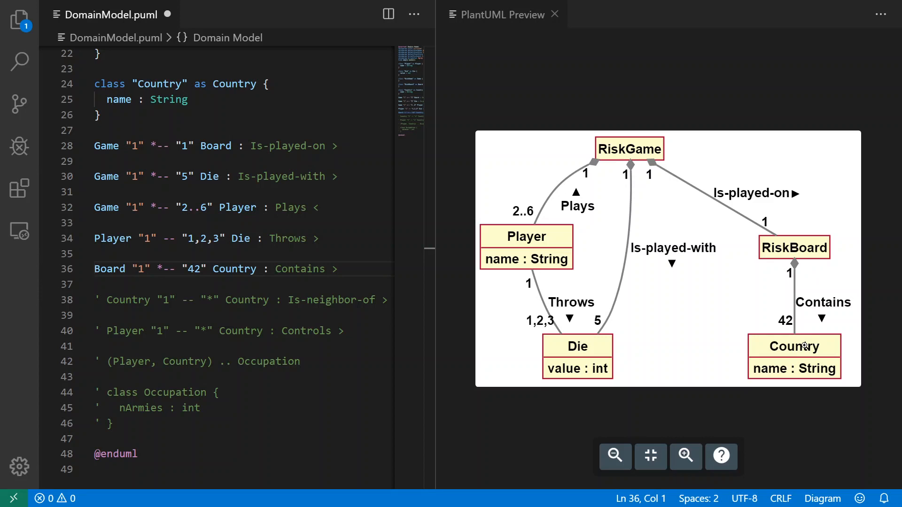
mouse_move(829, 312)
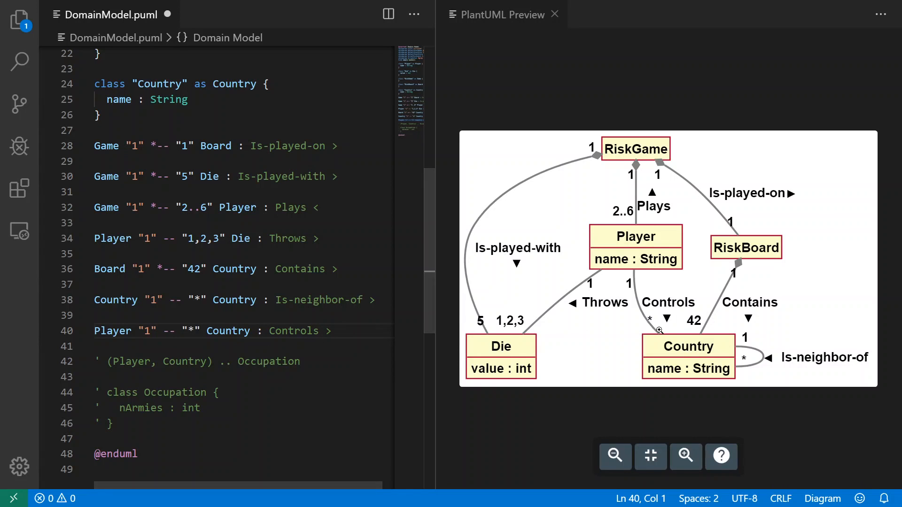
mouse_move(650, 242)
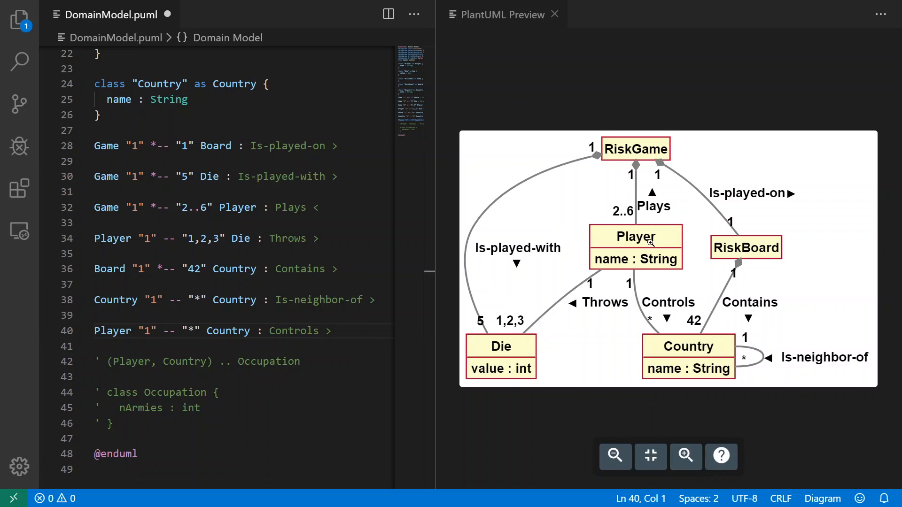
mouse_move(669, 329)
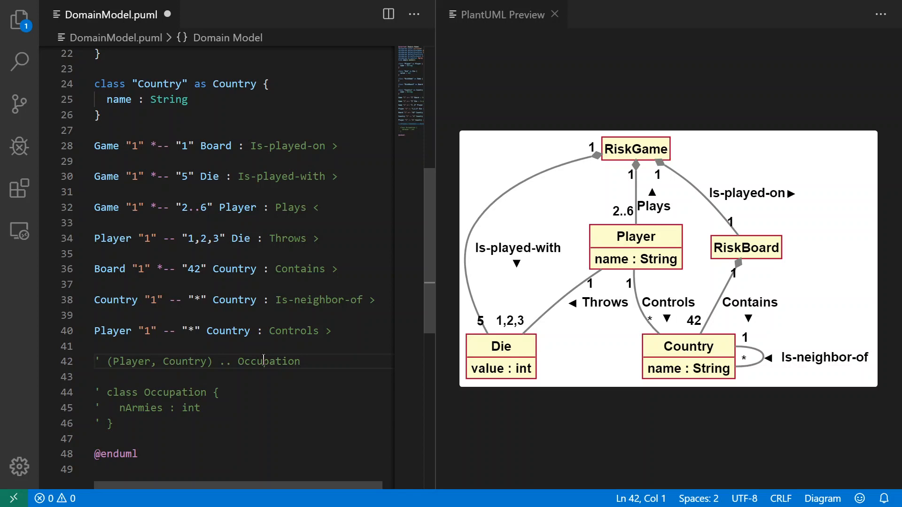
mouse_move(265, 362)
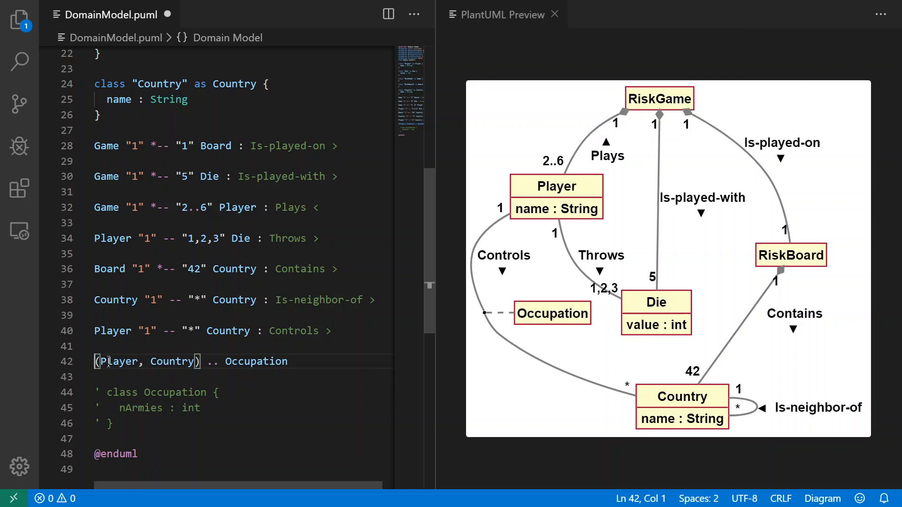
mouse_move(244, 299)
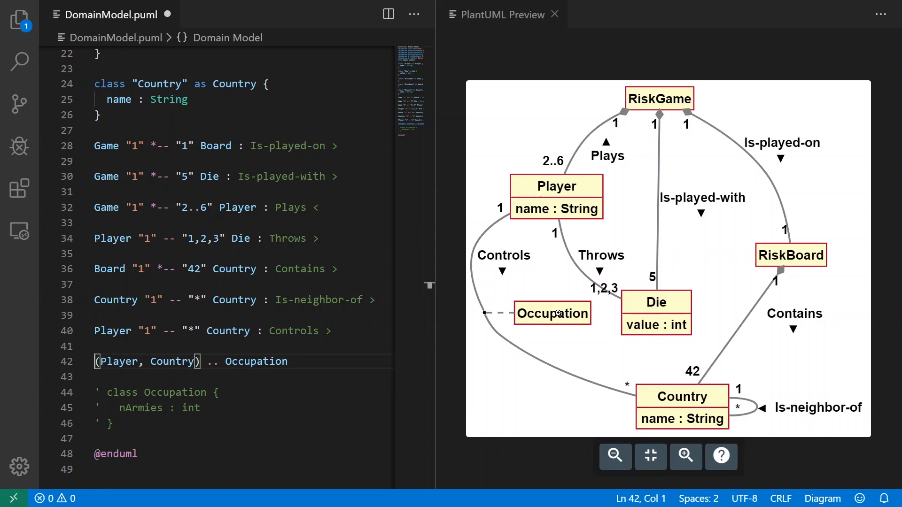
mouse_move(658, 401)
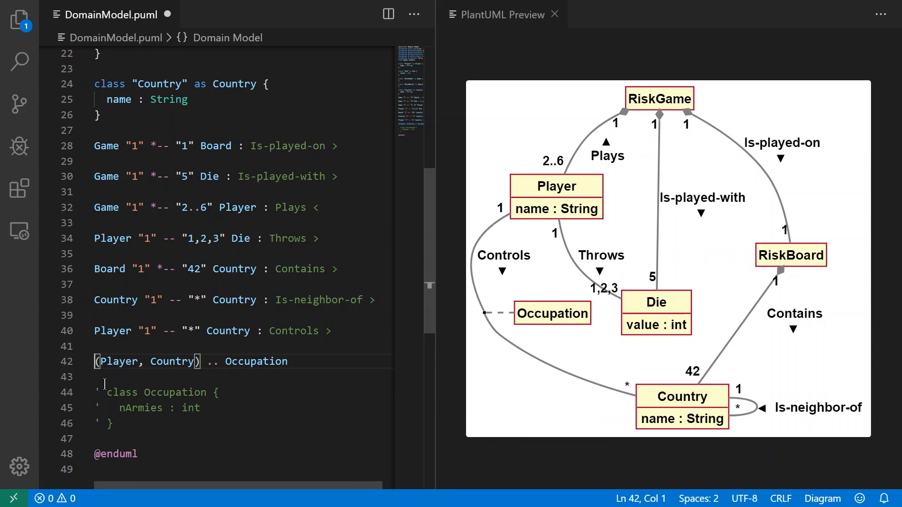
Move the caret to the commented class Occupation { nArmies : int } block to uncomment it.
click(141, 392)
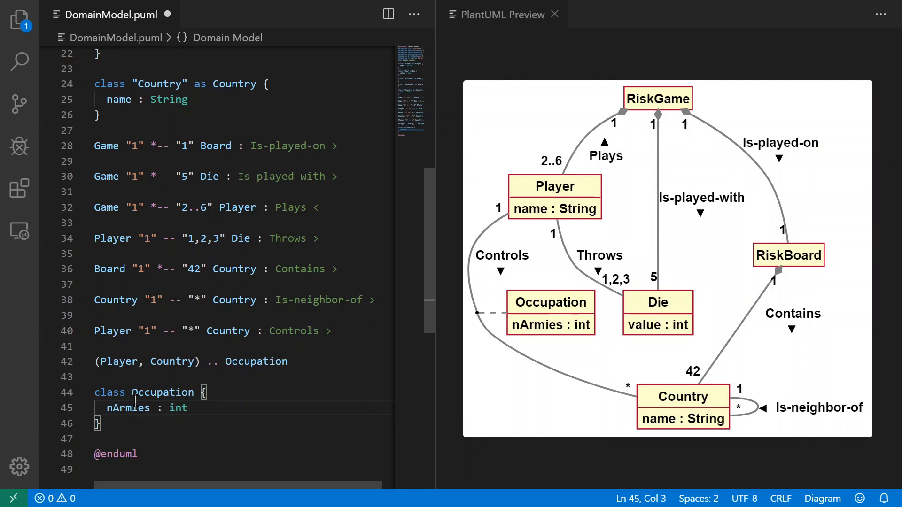
mouse_move(588, 314)
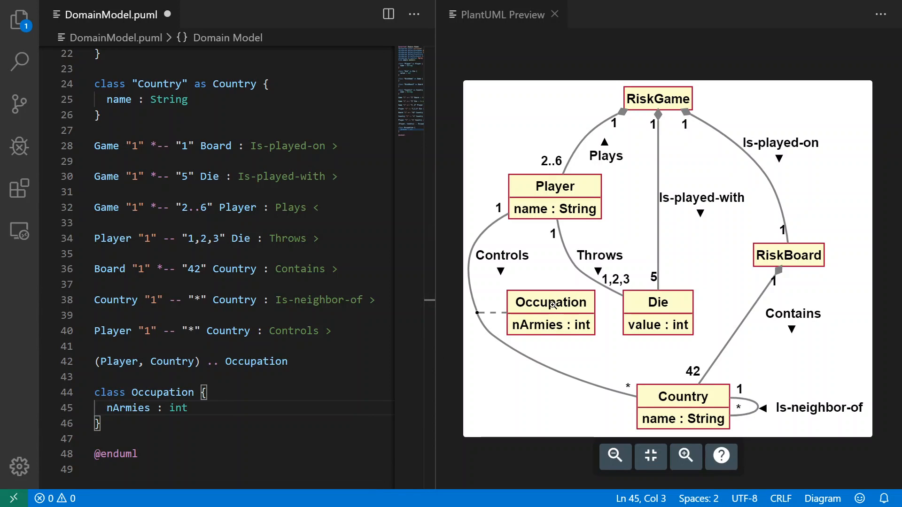
mouse_move(560, 349)
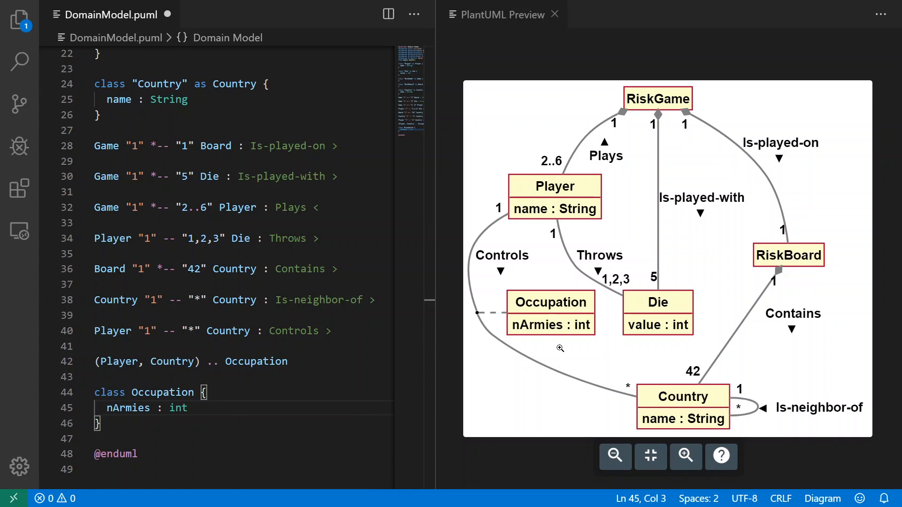